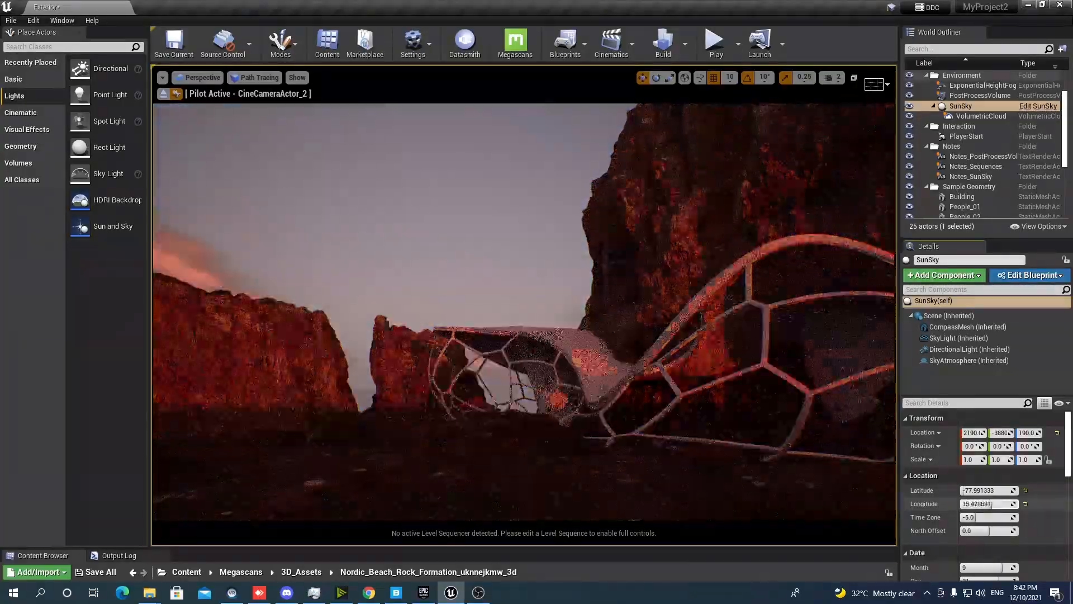
Cycle the SunSky through longitude -104.57, latitude 19.71 and -89.99, ending at latitude -31.71
{"action": "type", "text": "-104.571411"}
{"action": "left_click", "coordinate": [988, 490]}
{"action": "type", "text": "39.62086"}
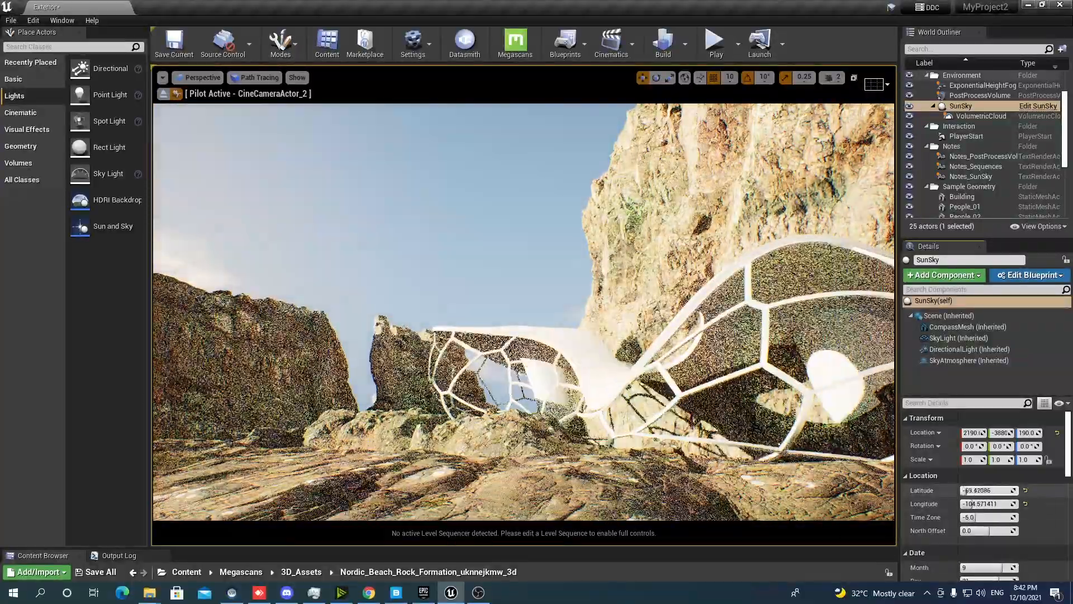
{"action": "type", "text": "19.712099"}
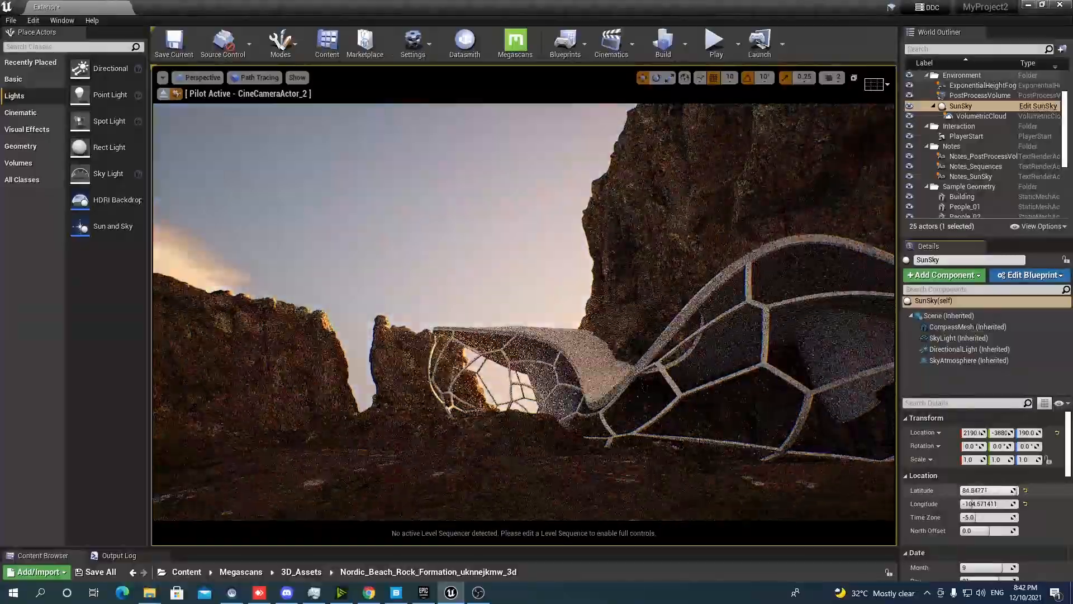
{"action": "left_click", "coordinate": [987, 490]}
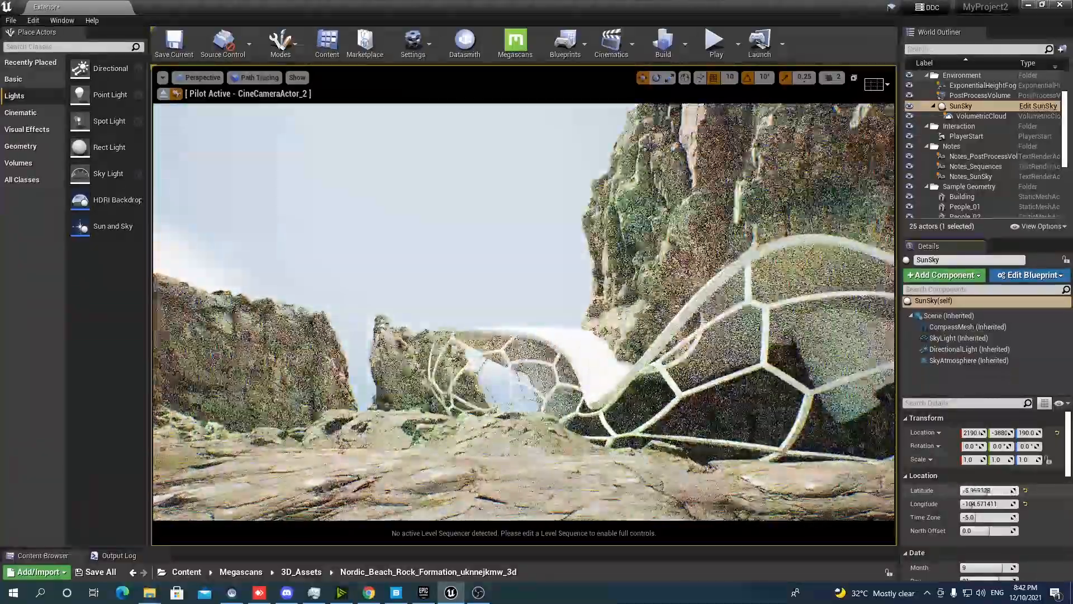
{"action": "type", "text": "-89.98999"}
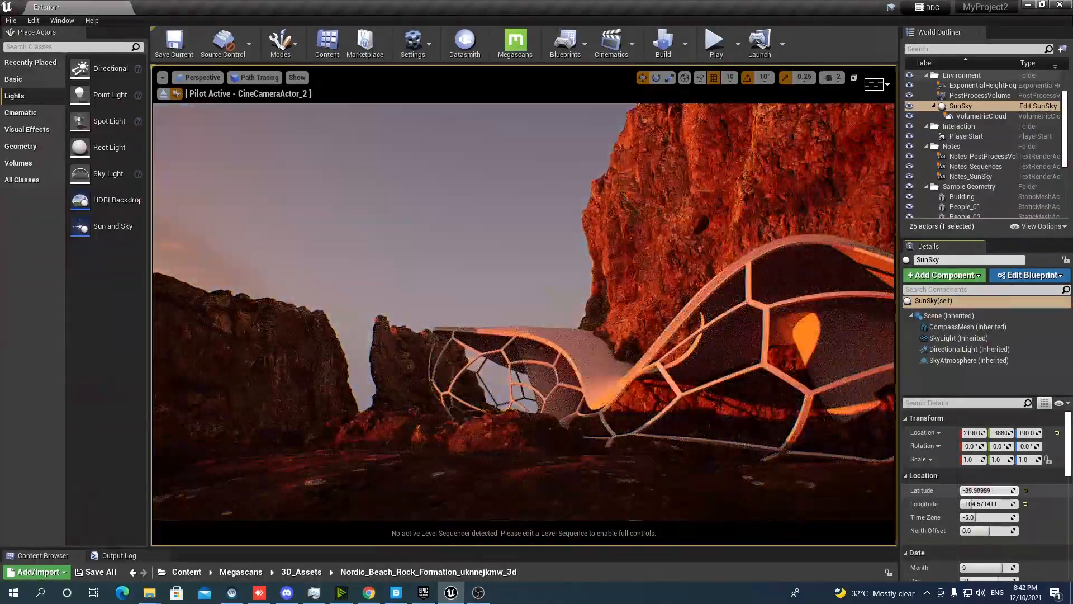
{"action": "type", "text": "-31.710754"}
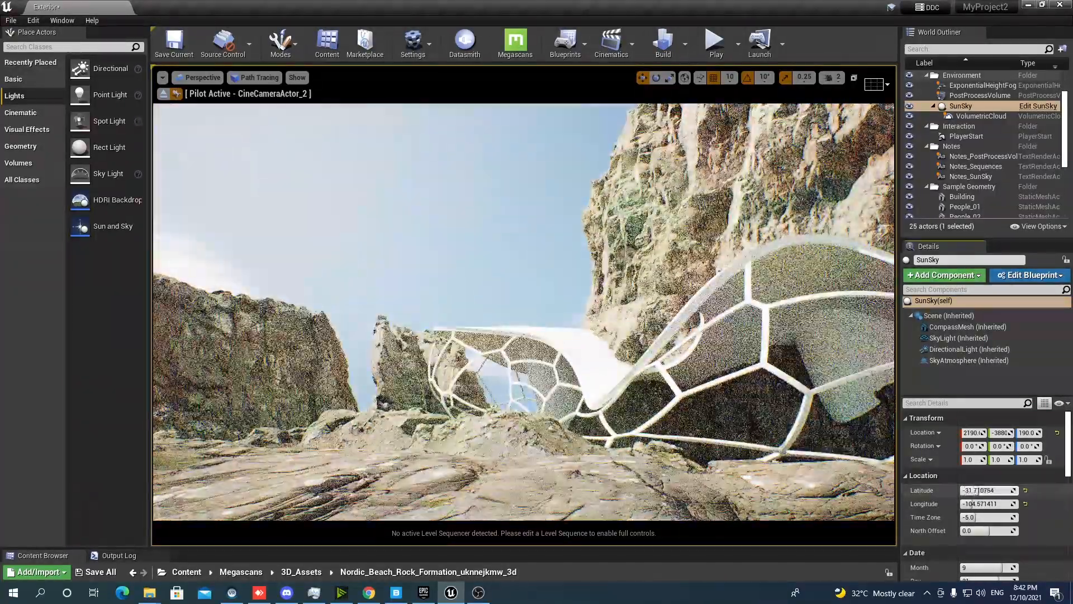